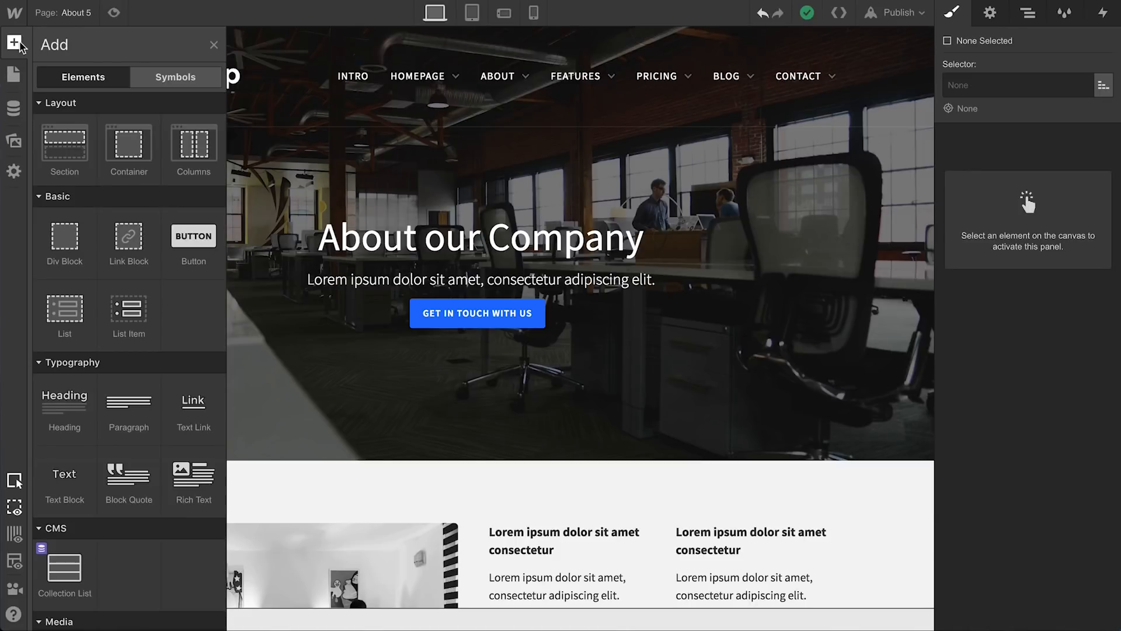
- Add a Div Block at the top of the page body and give it the class 'Preloader'
left_click(1034, 13)
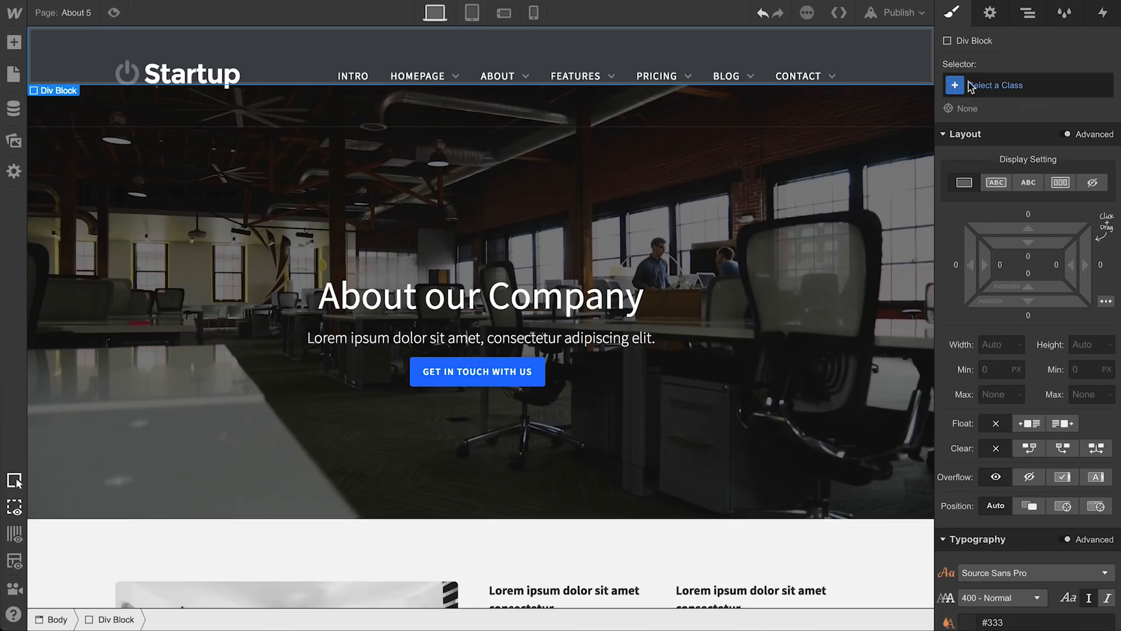
type("Preloader")
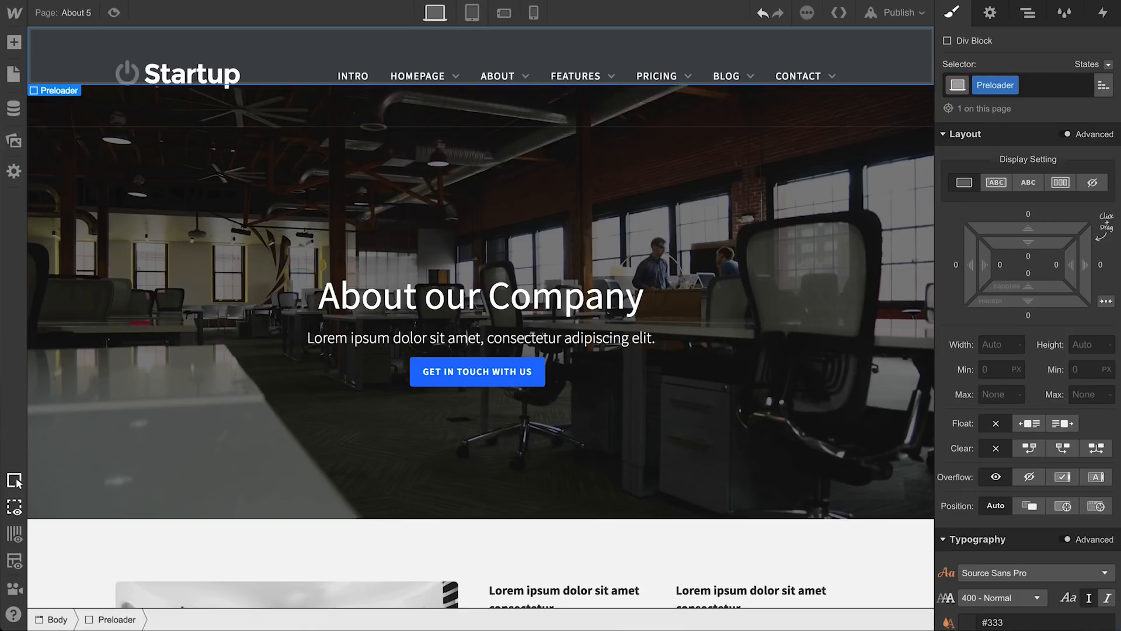
- Make Preloader a flex, fixed full-screen overlay with z-index 999999 and #252525 background
left_click(1061, 181)
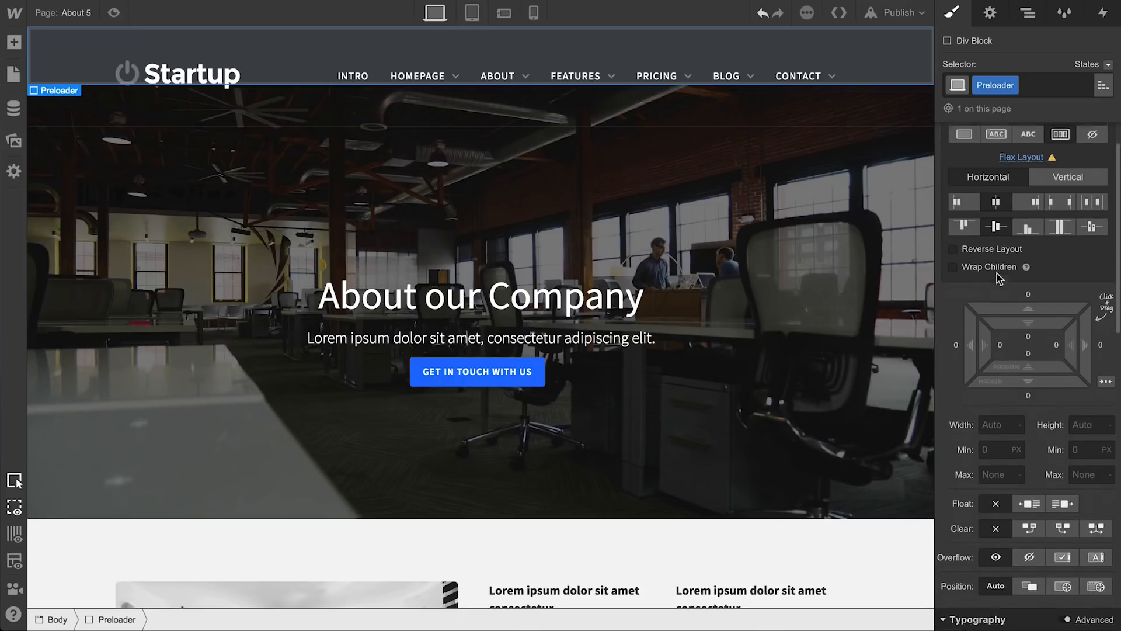
scroll("down", 3)
type("999999")
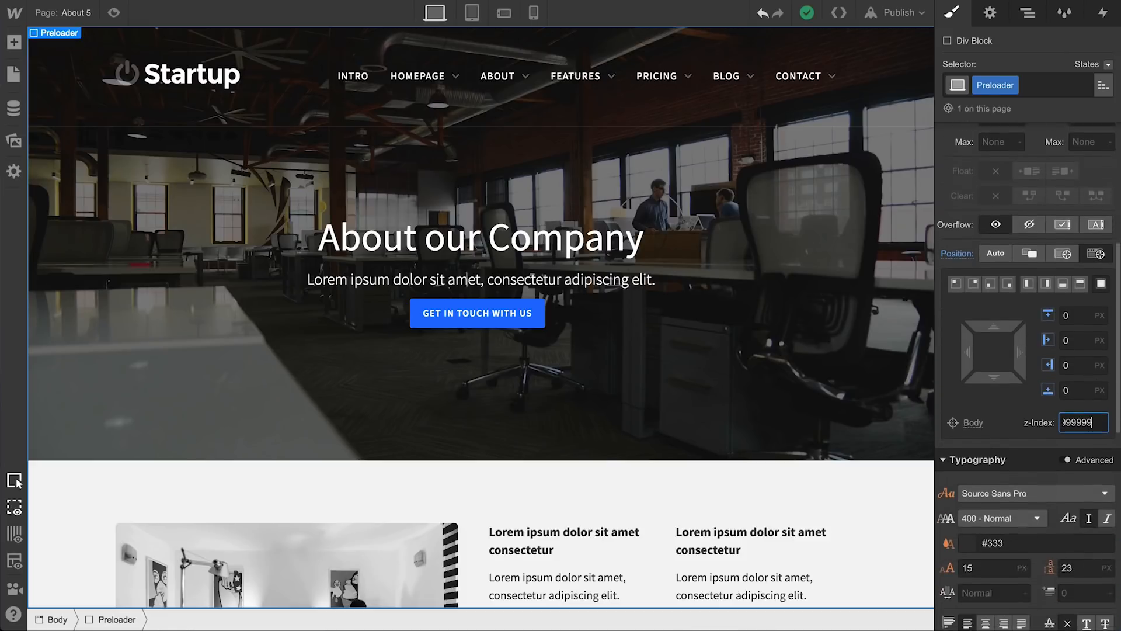
left_click(946, 542)
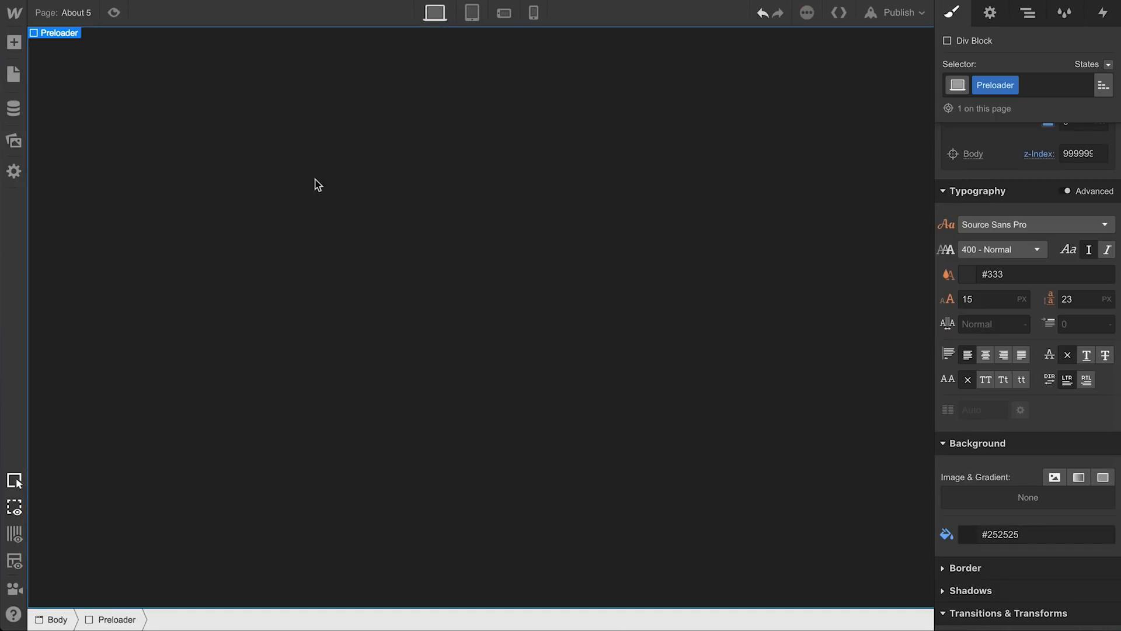
- Add a white Ball inside the Preloader and inspect its timed Move actions
left_click(14, 37)
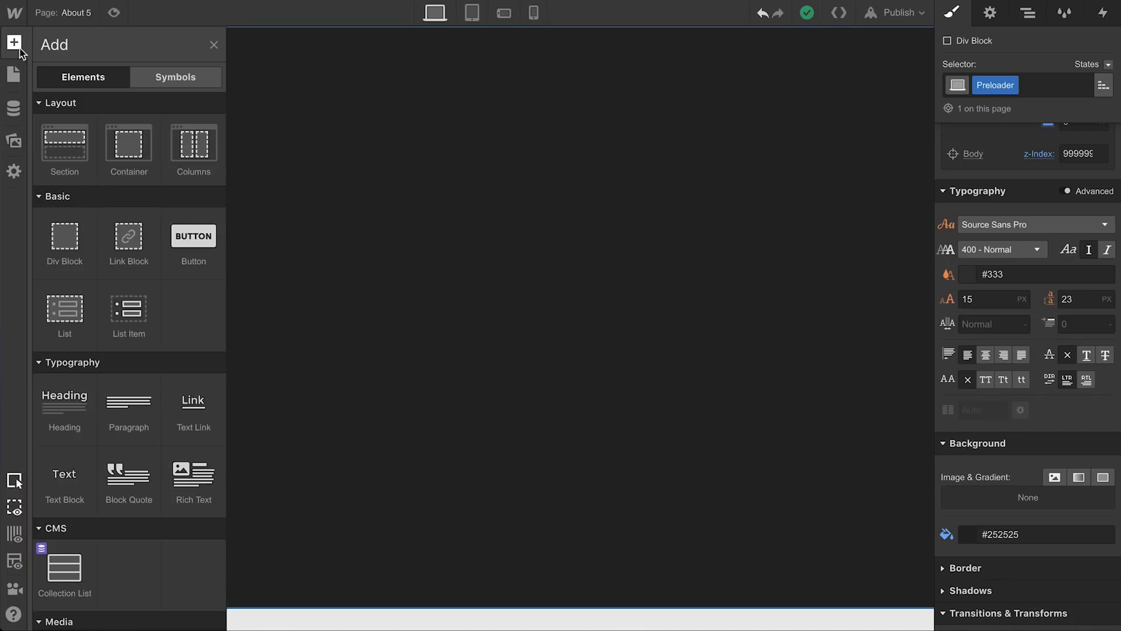
mouse_move(64, 474)
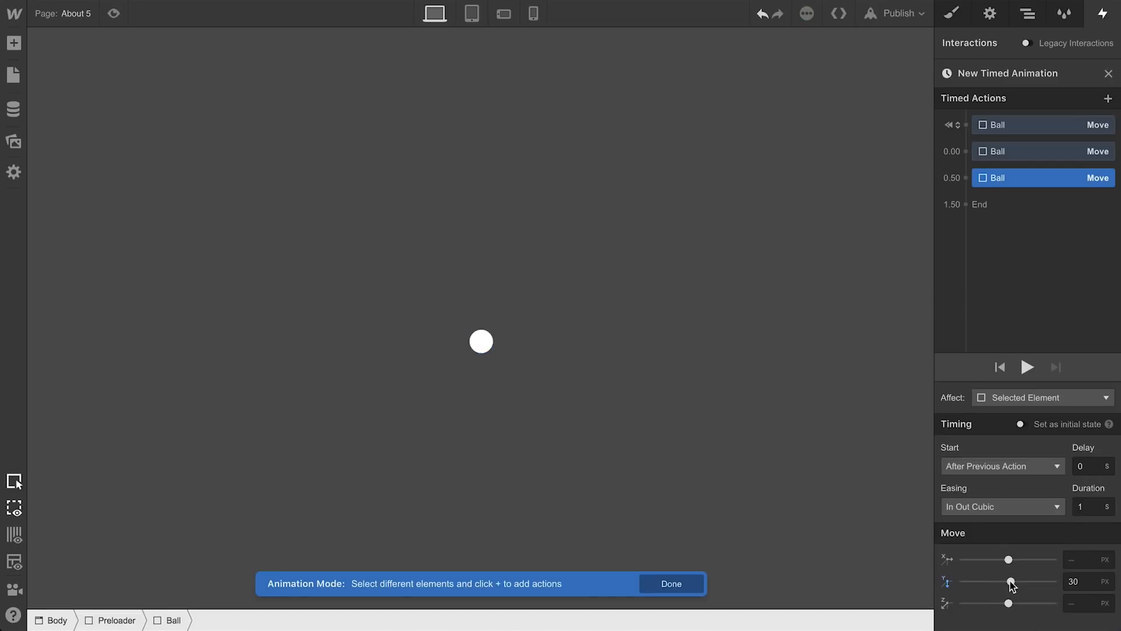
left_click(1037, 150)
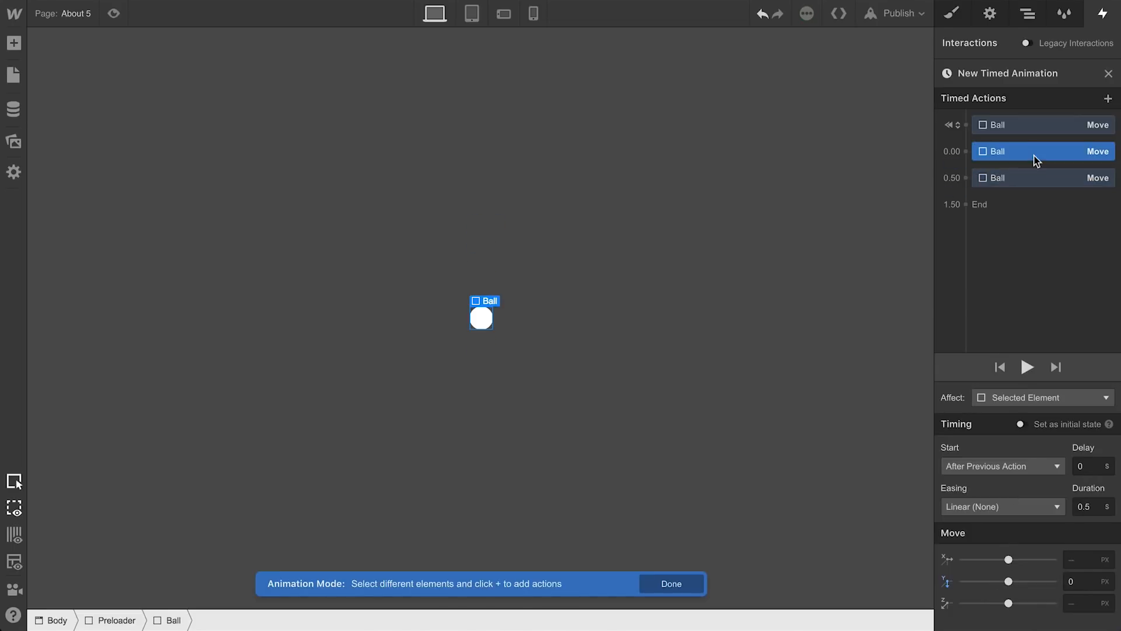
left_click(1002, 506)
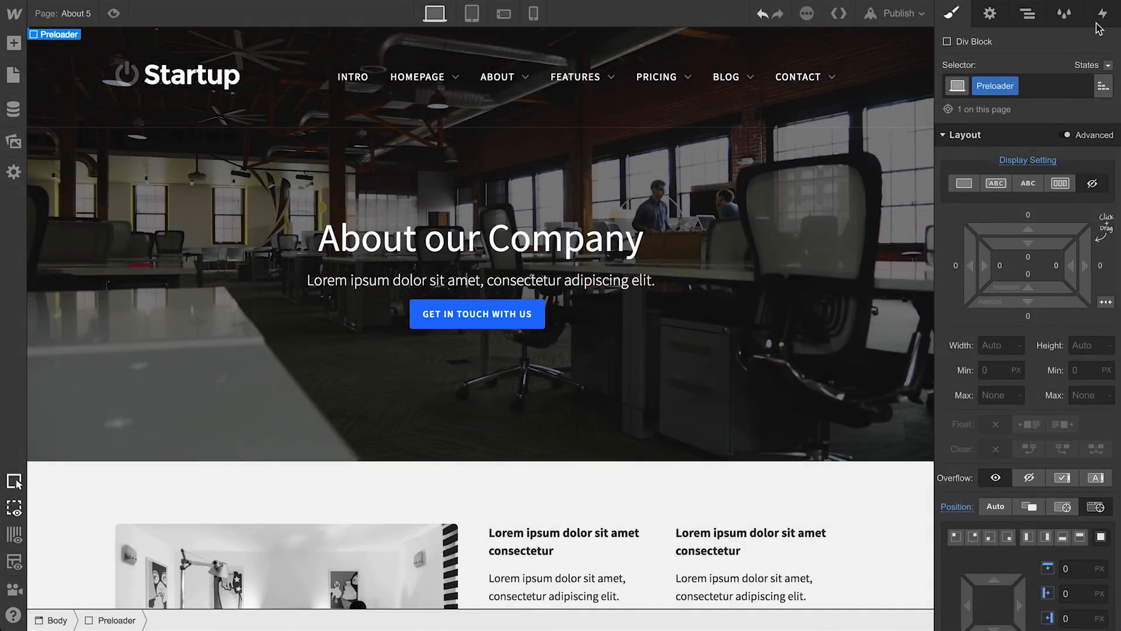
- Add a Page Load trigger that starts a new empty timed animation named Preloader
left_click(1103, 13)
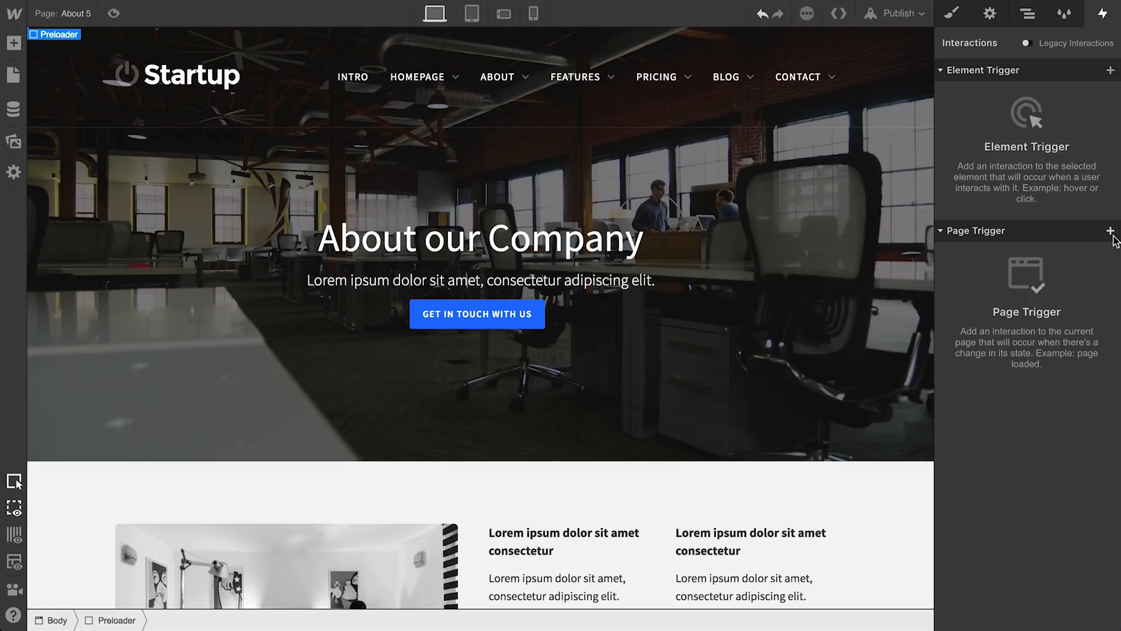
left_click(1111, 230)
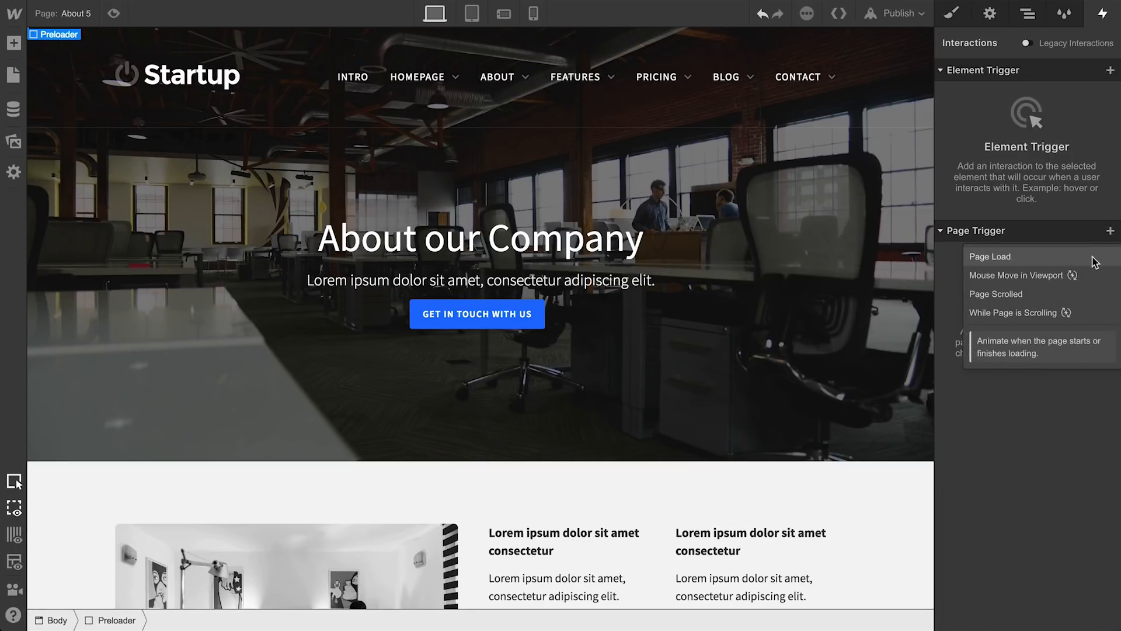
left_click(990, 255)
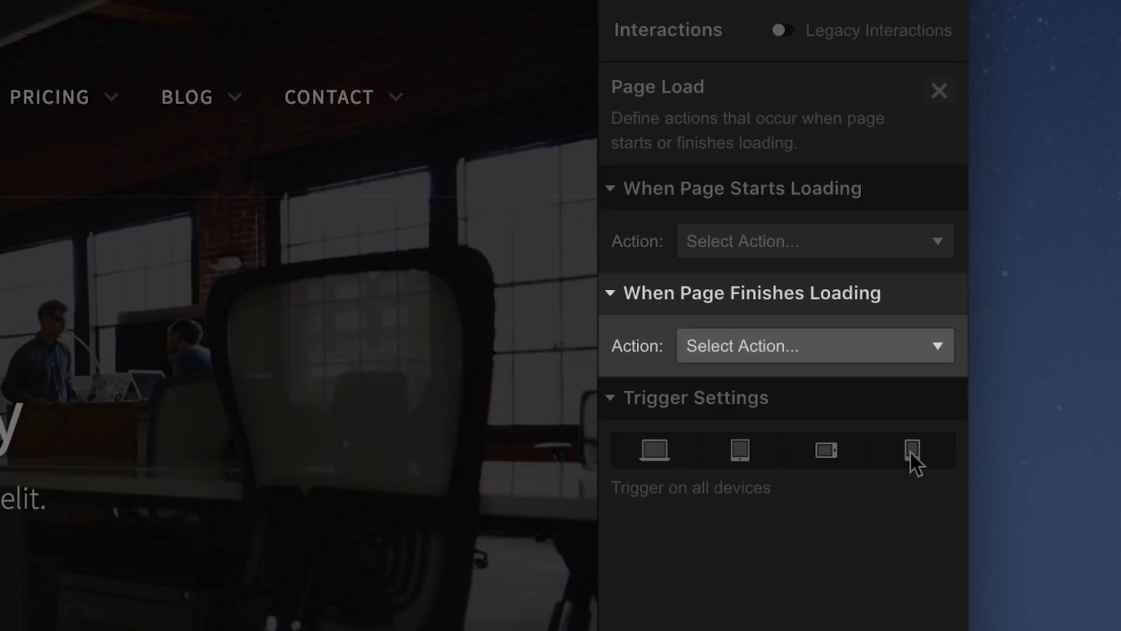
left_click(812, 345)
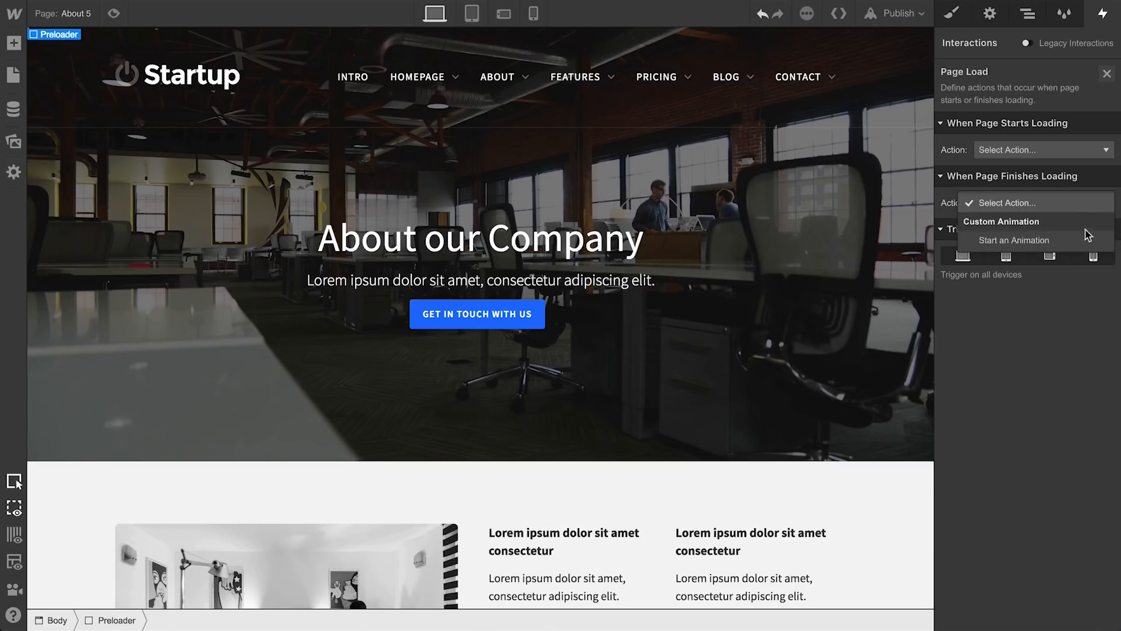
left_click(1013, 240)
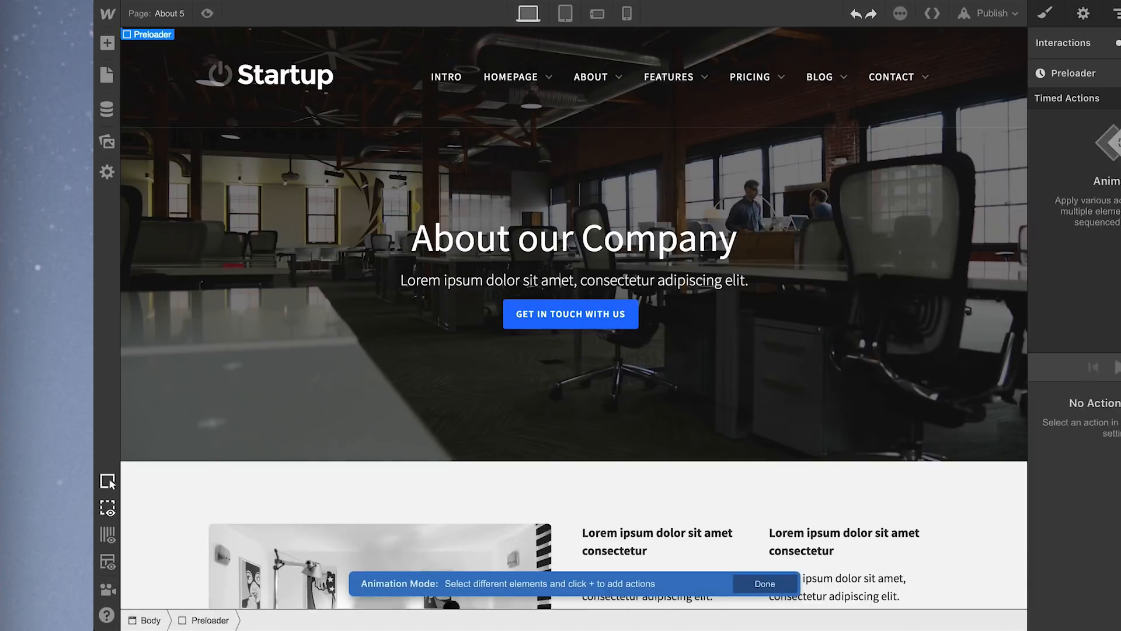
- Add a Hide/Show action set as initial state, keeping the Loading… overlay displayed
left_click(1108, 98)
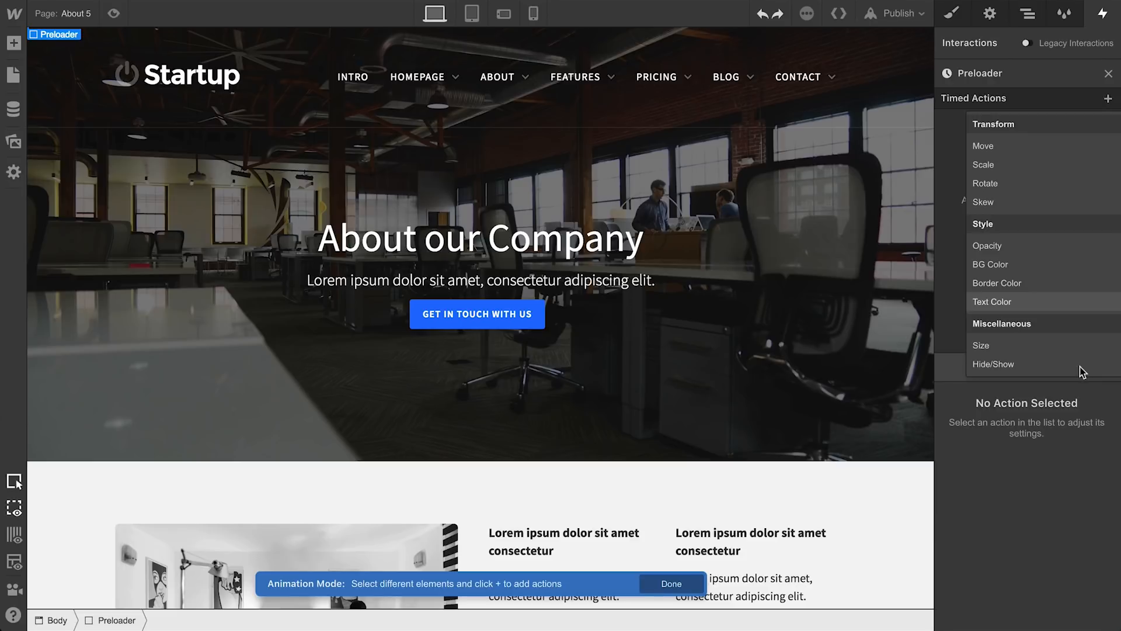
left_click(993, 363)
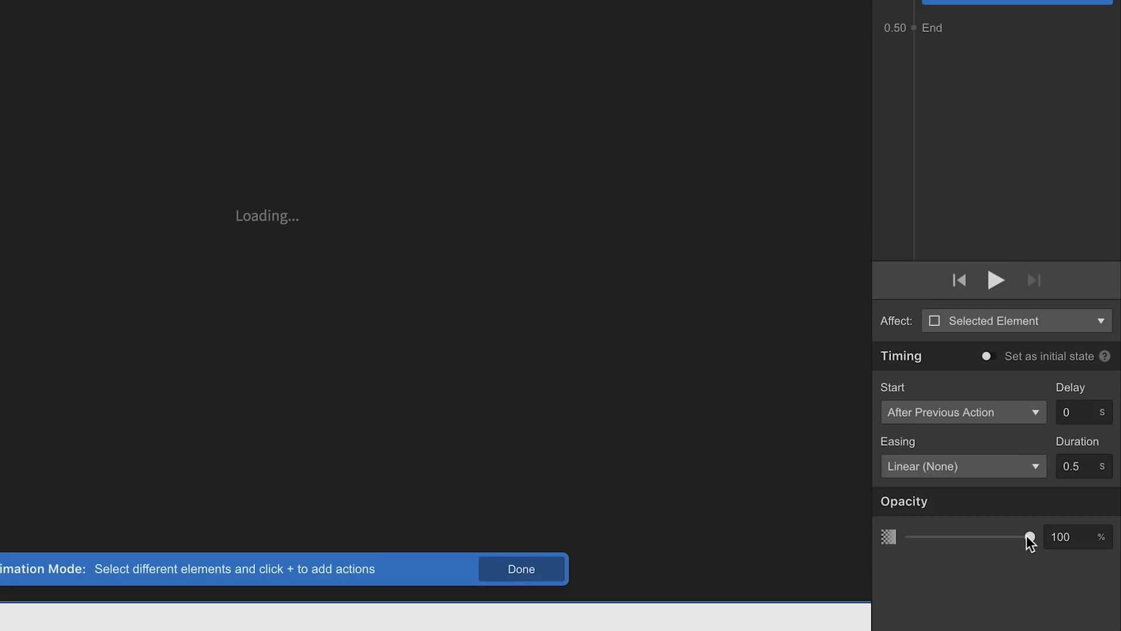
left_click_drag(1028, 537, 910, 537)
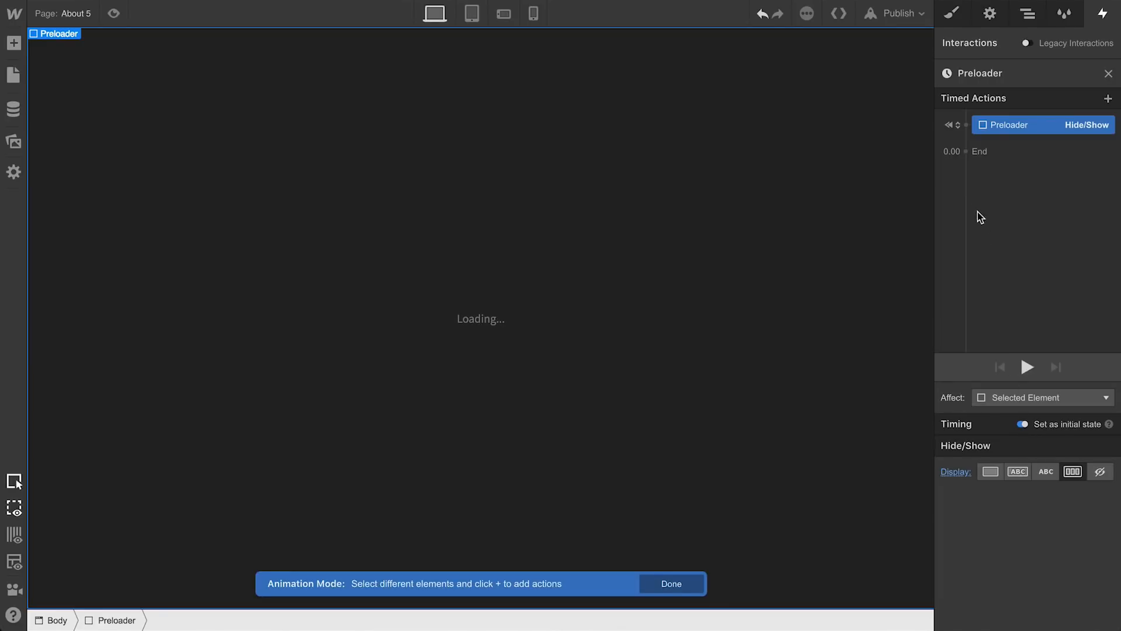
- Add an Opacity action fading the preloader to 0% over a 0.2-second duration
left_click(965, 150)
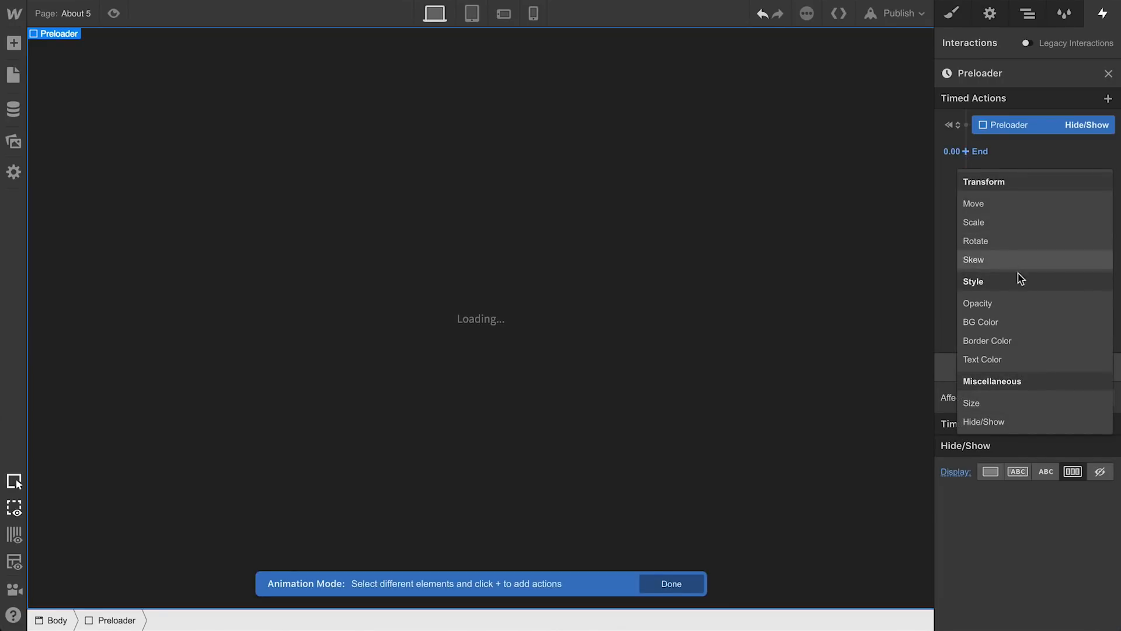
left_click(977, 303)
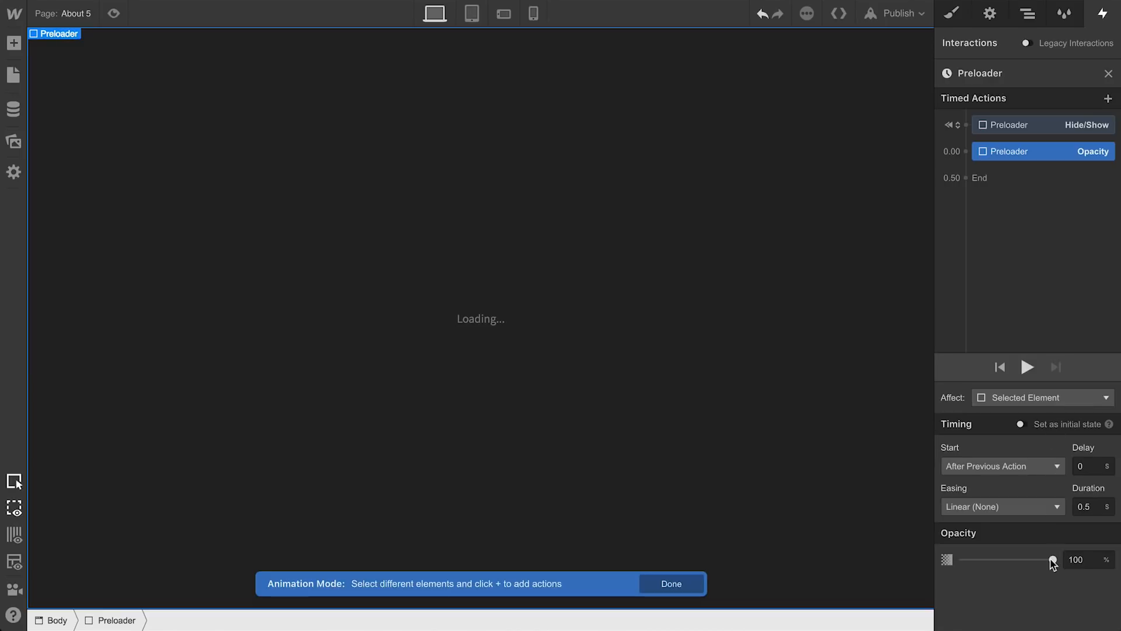
left_click_drag(1051, 560, 962, 560)
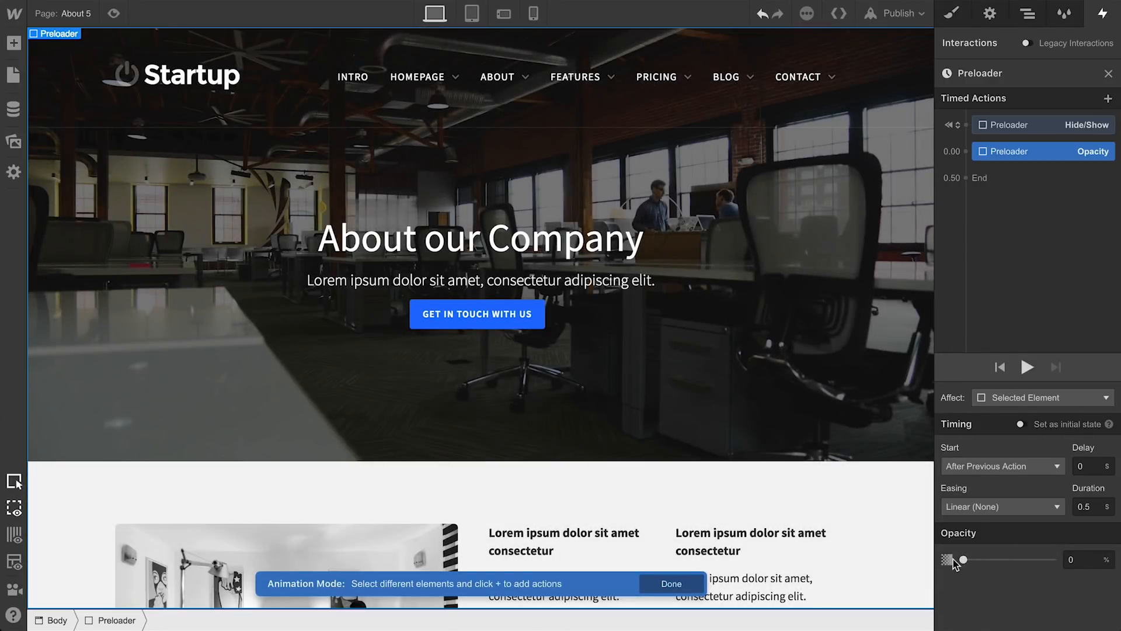
left_click(1089, 507)
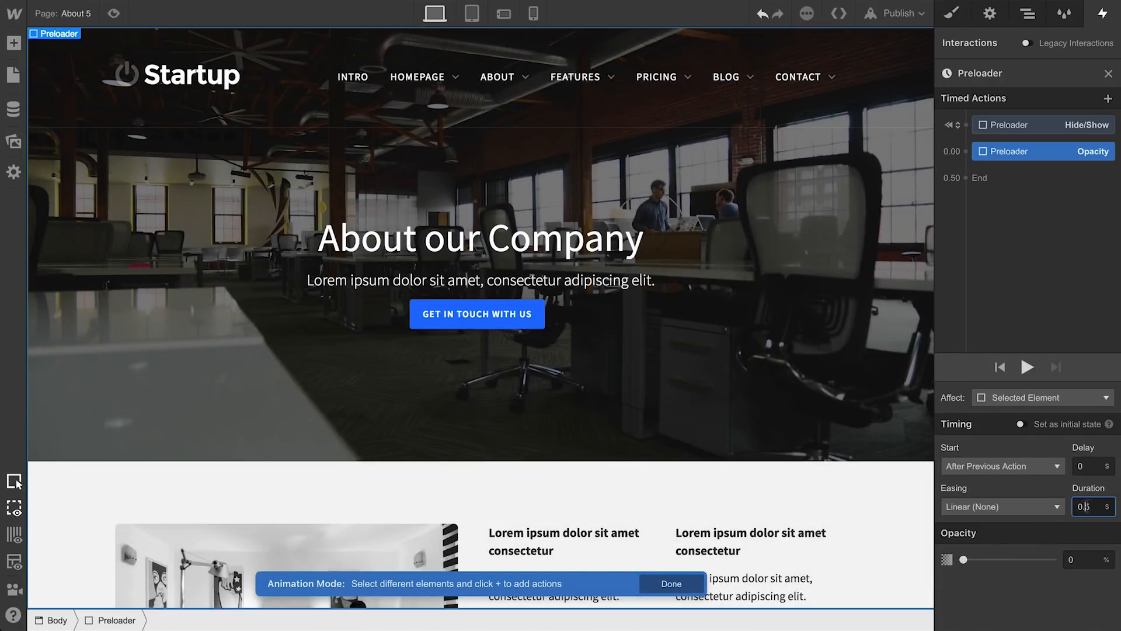
type("0.2")
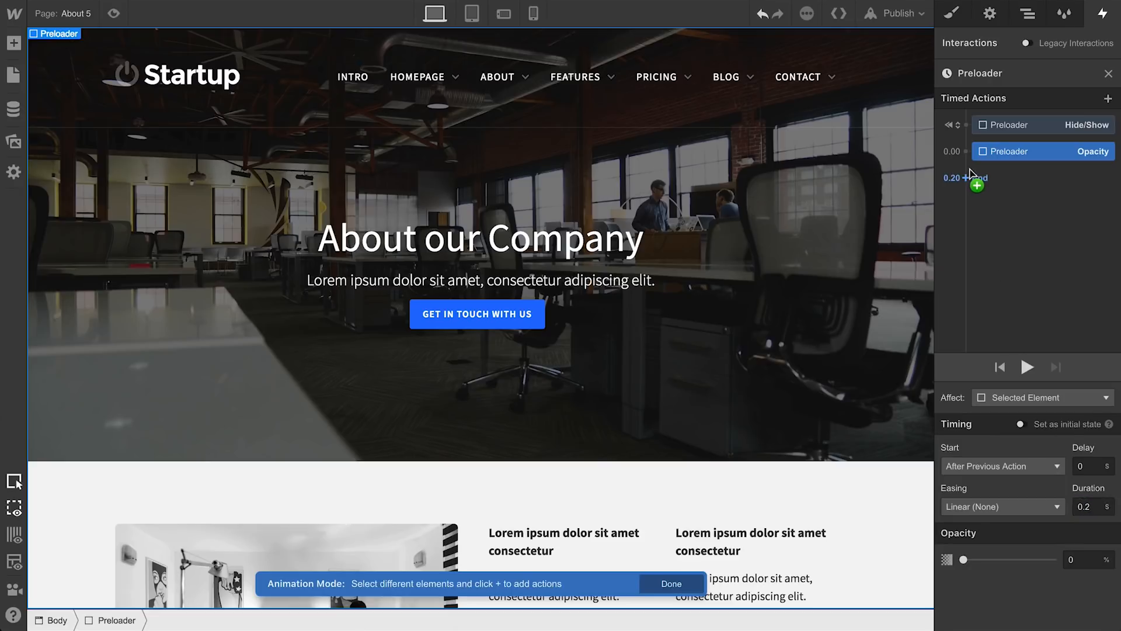
- Add a final Hide/Show action at 0.20 s setting display to none, then recheck the Opacity action
left_click(977, 183)
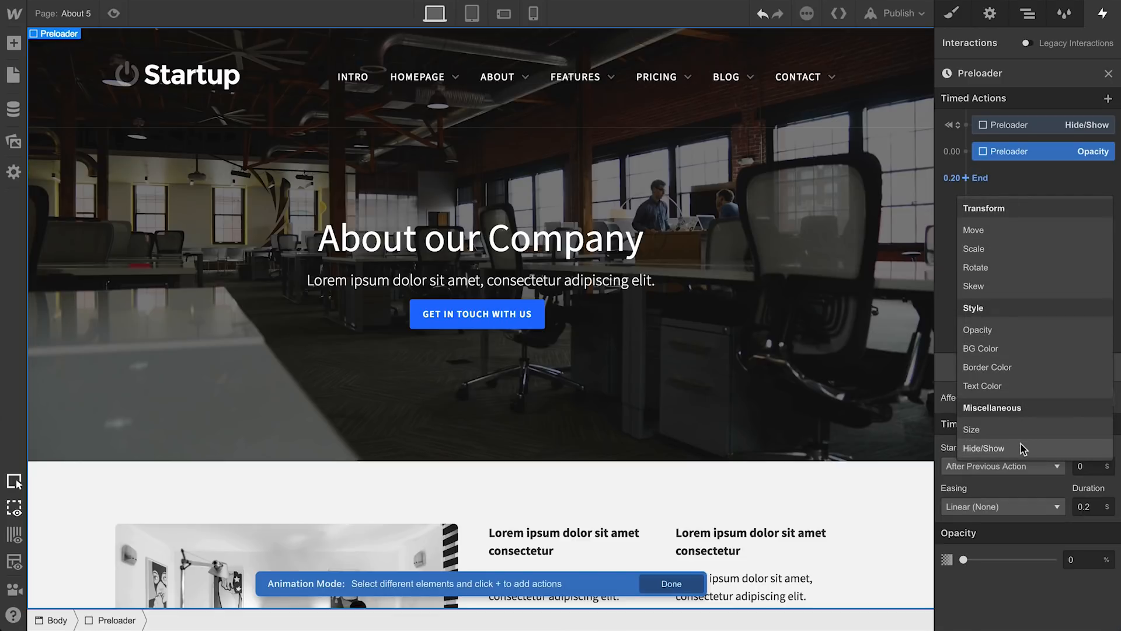
left_click(983, 449)
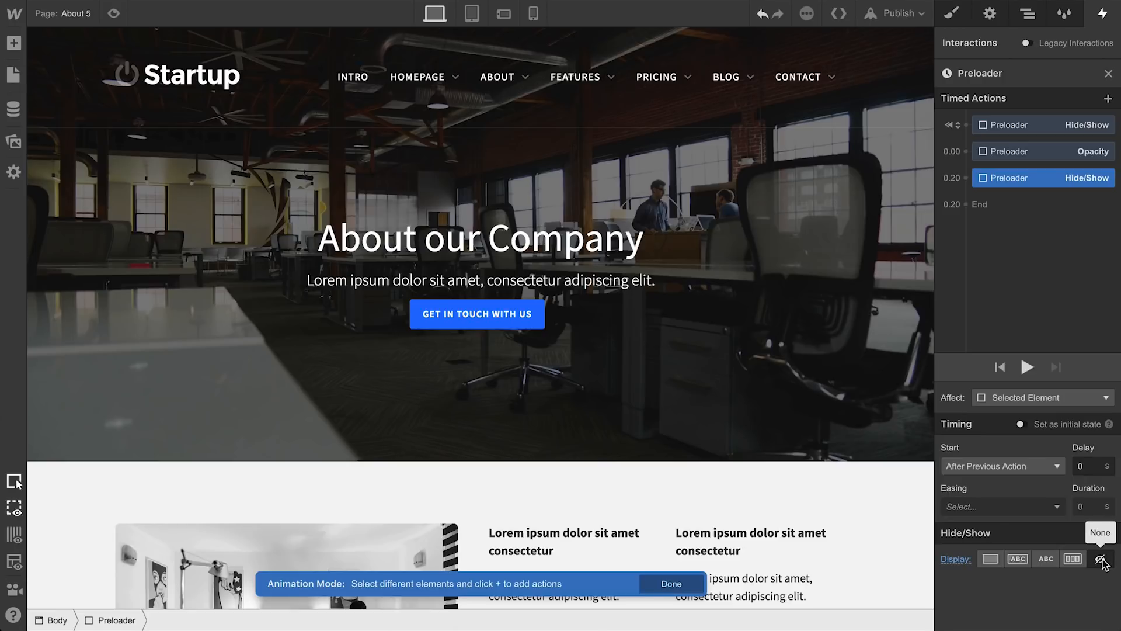
left_click(1042, 150)
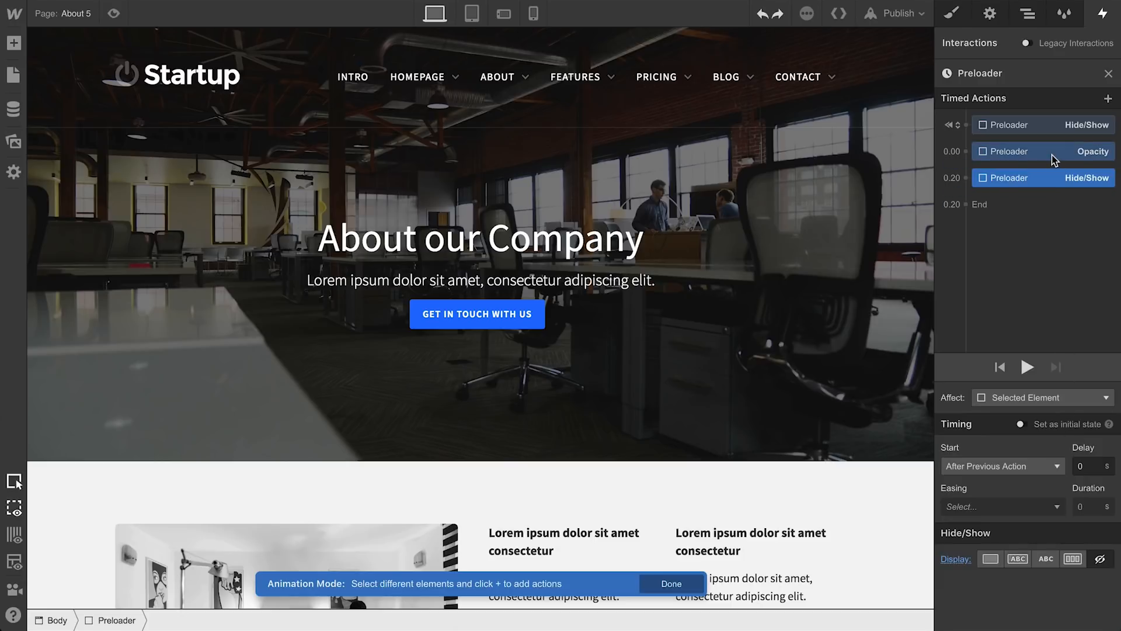
left_click(1042, 151)
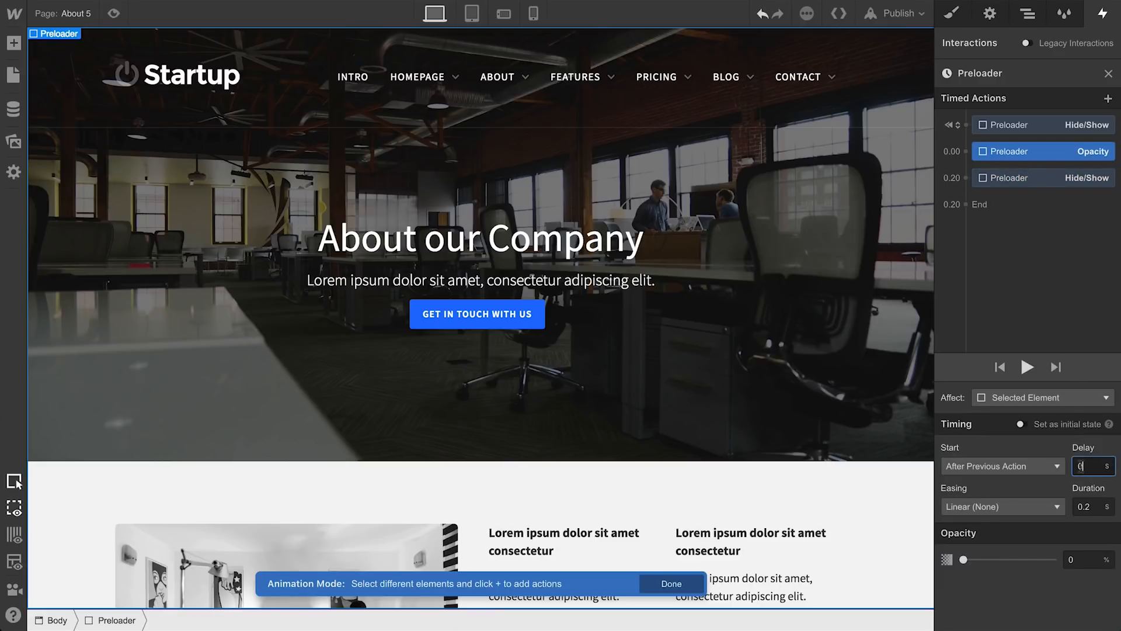